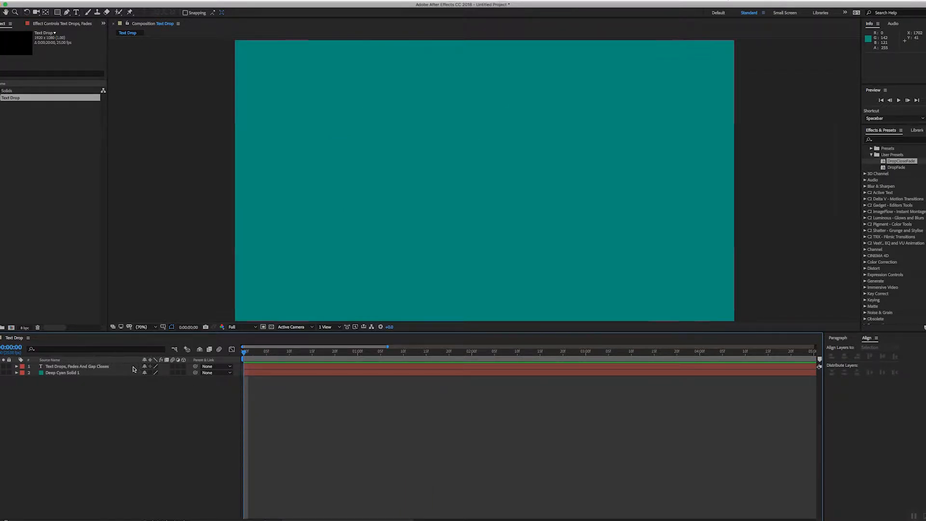
Step: Duplicate the title text layer with Cmd+D and review the original's End keyframes
left_click(77, 366)
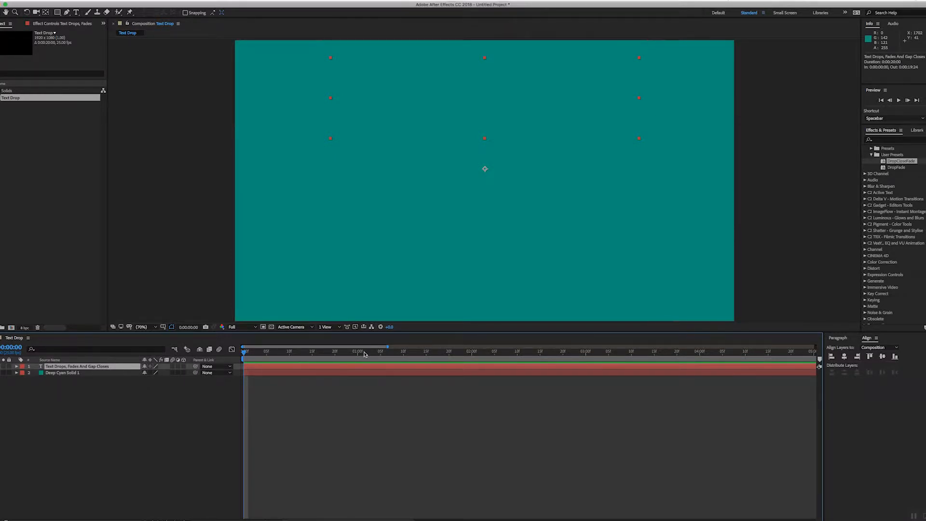
left_click(445, 351)
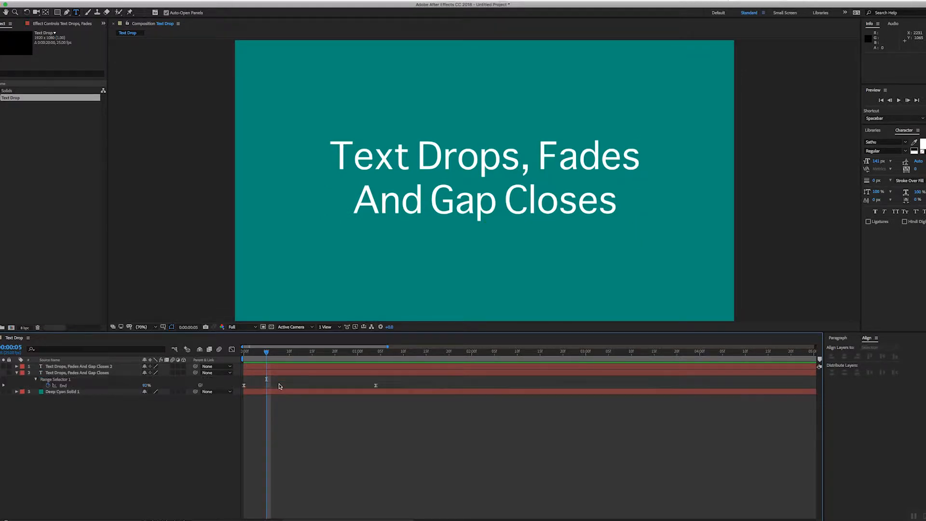
left_click(377, 351)
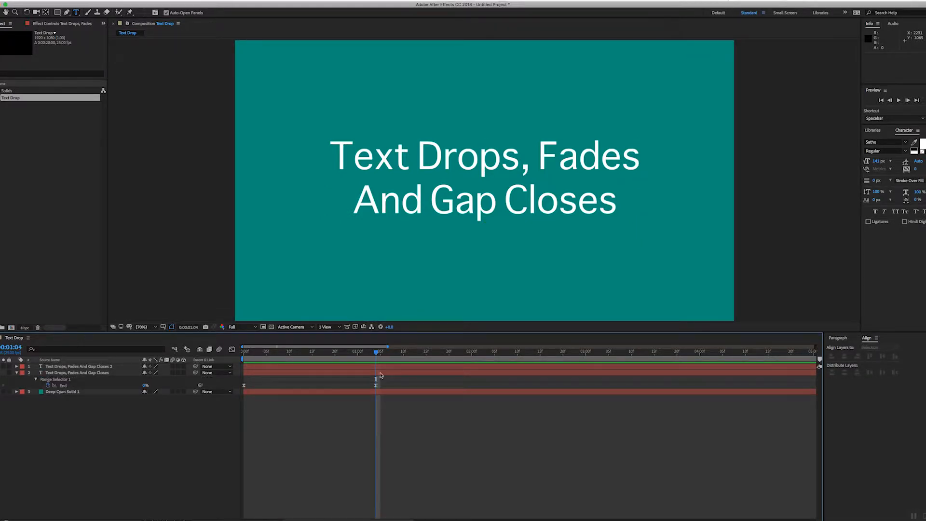
left_click(80, 367)
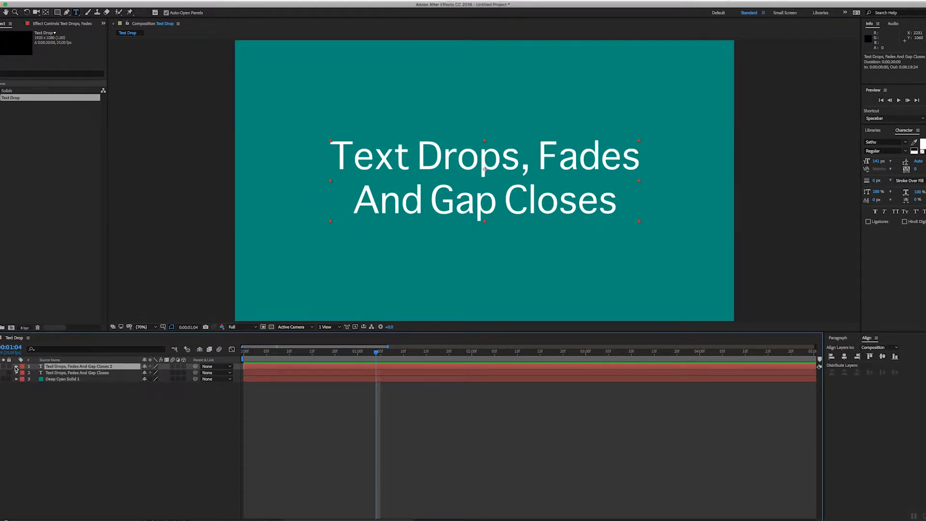
Step: Add an animator to the copy with Opacity 0% and Position Y -401, revealing Range Selector 1
left_click(16, 366)
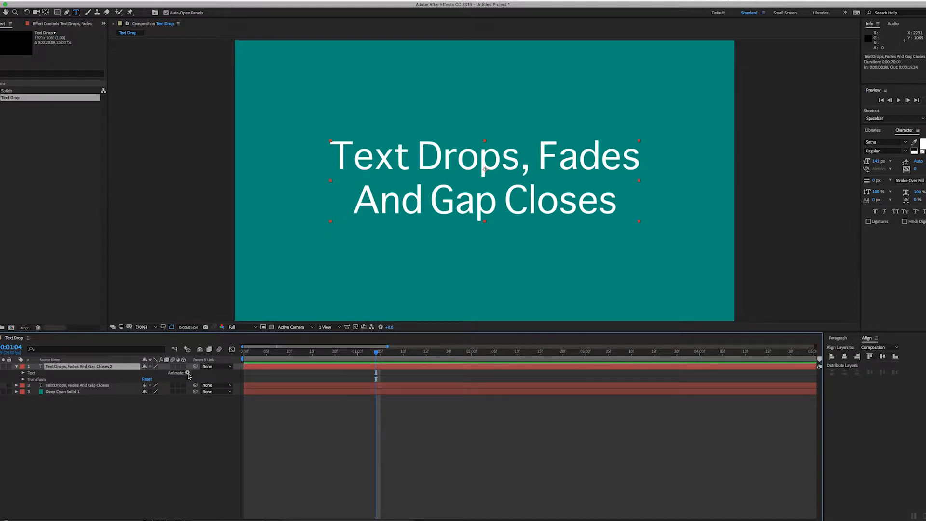
left_click(188, 372)
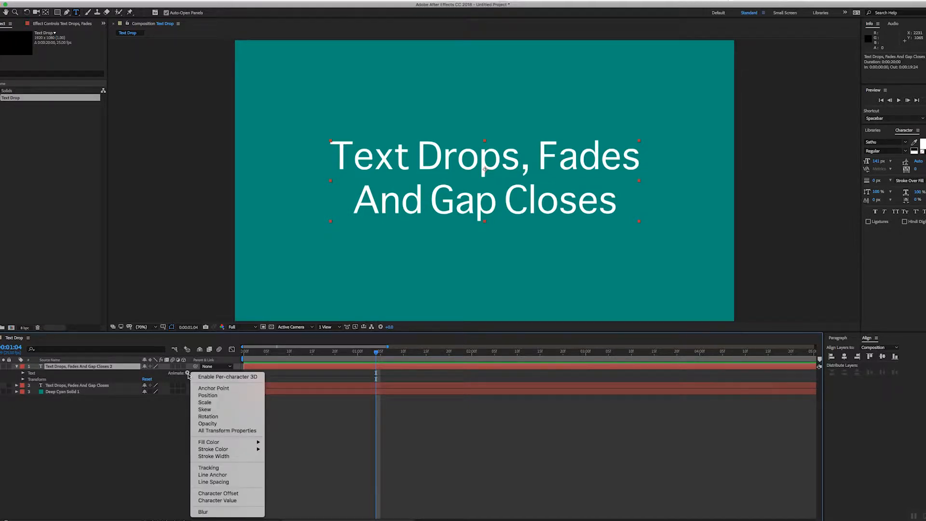
mouse_move(267, 399)
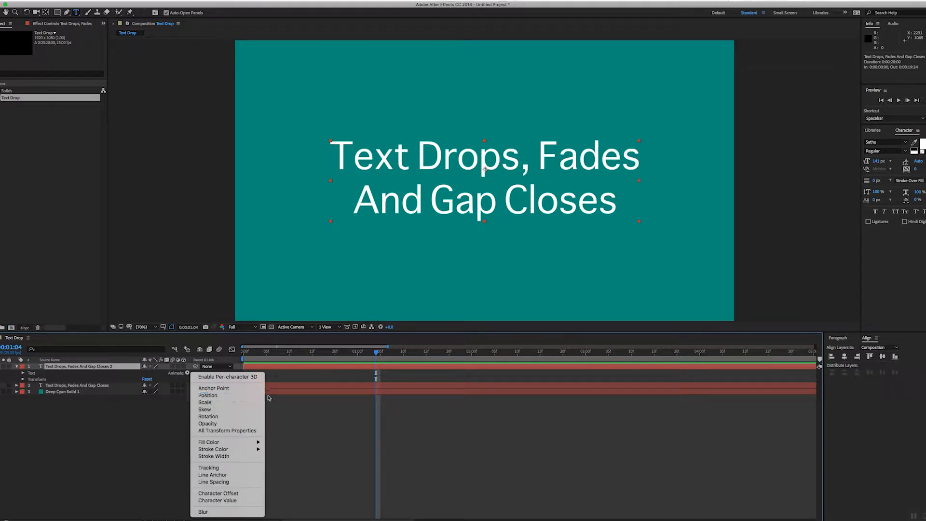
mouse_move(212, 482)
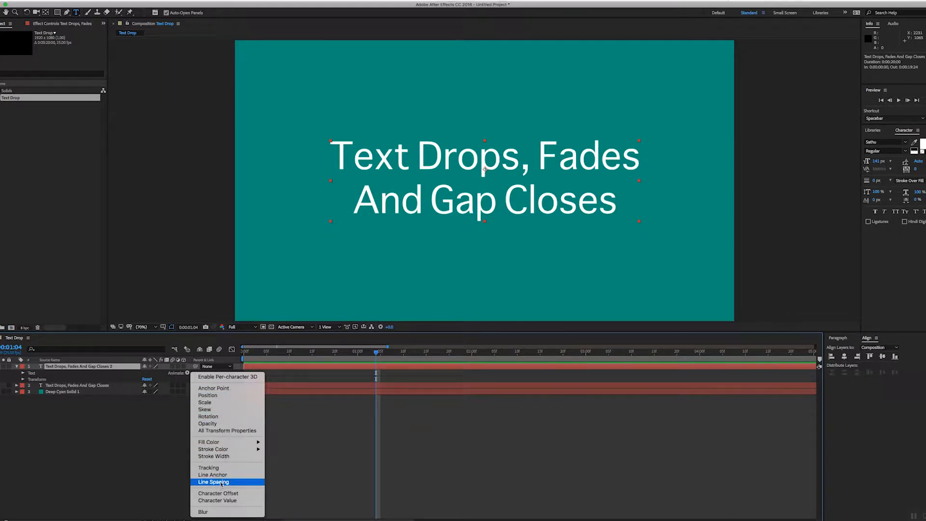
mouse_move(225, 423)
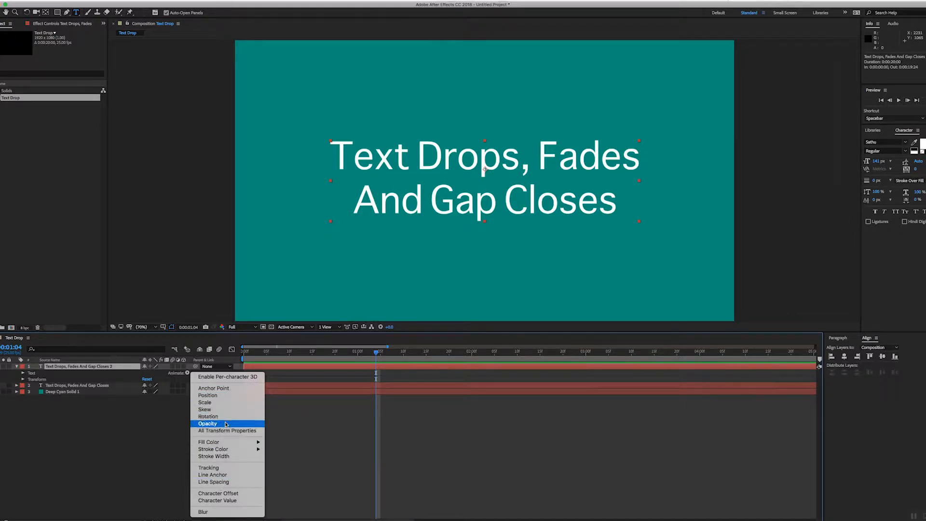
left_click(207, 424)
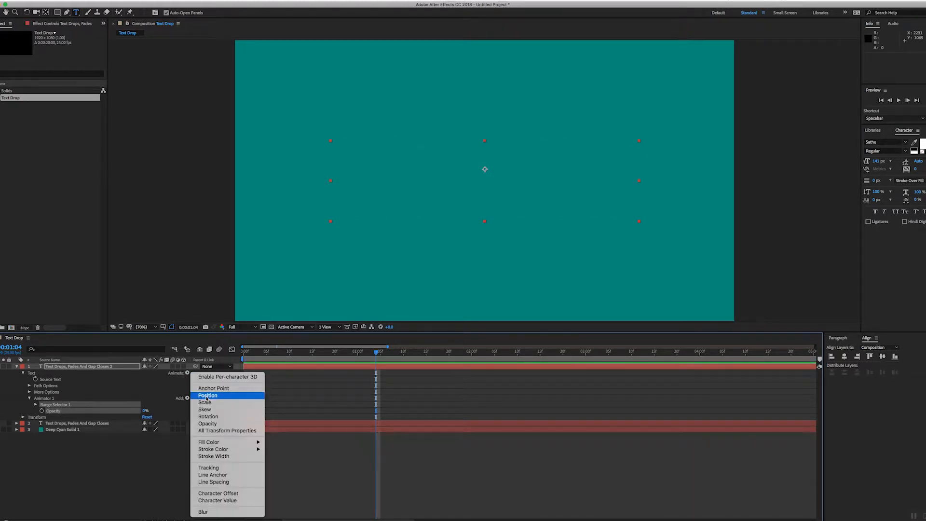
left_click(207, 396)
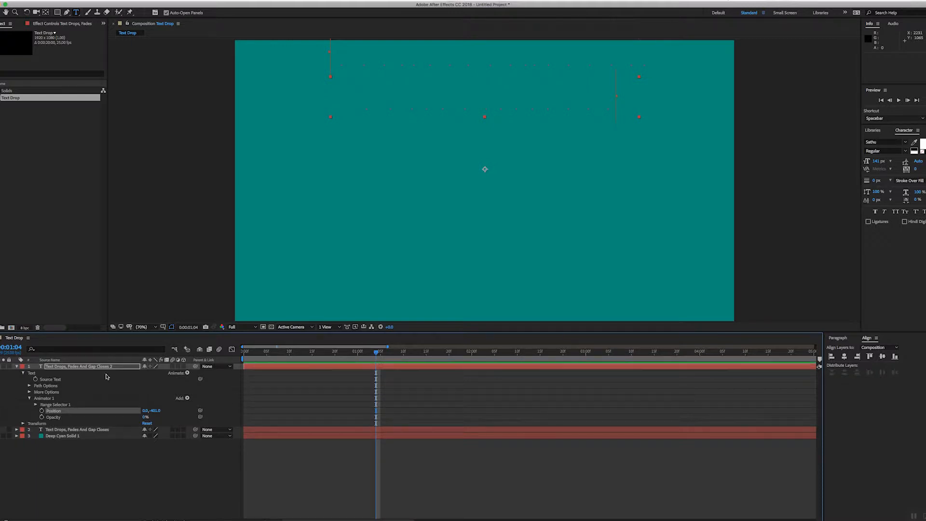
mouse_move(511, 77)
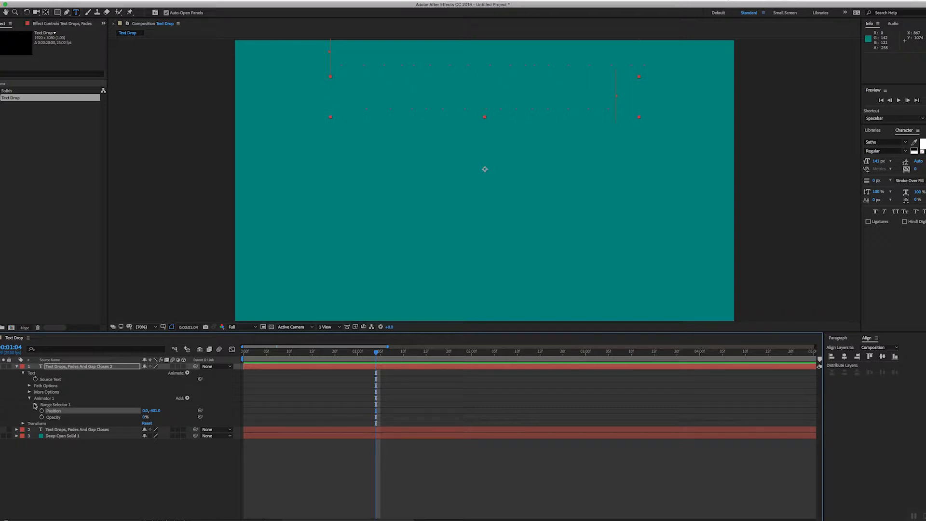
mouse_move(161, 407)
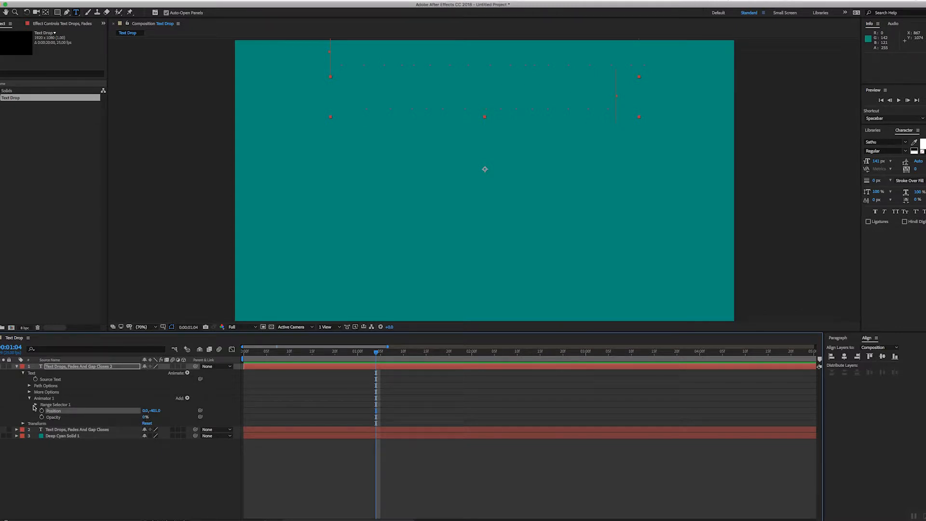
left_click(35, 405)
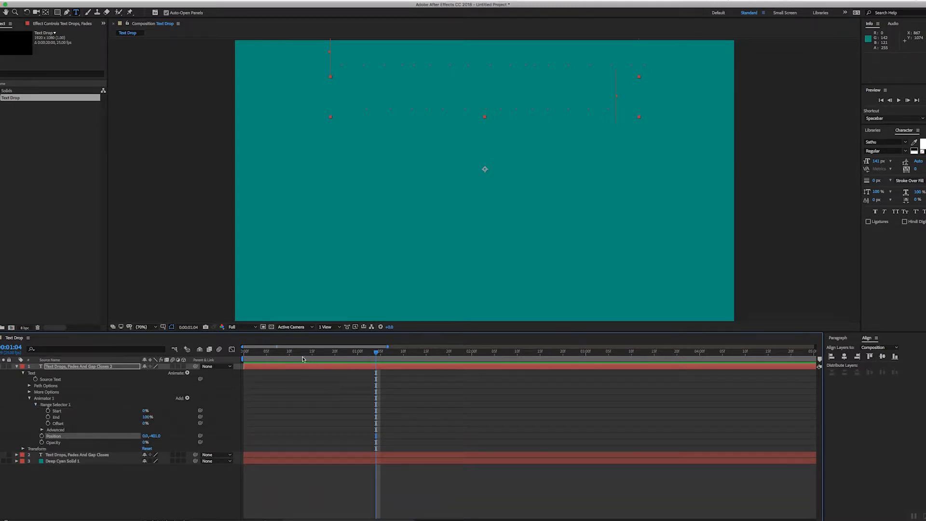
Step: Keyframe Range Selector End from 100% at frame 0 to 0% at 1:00 and reveal Advanced options
key("Home")
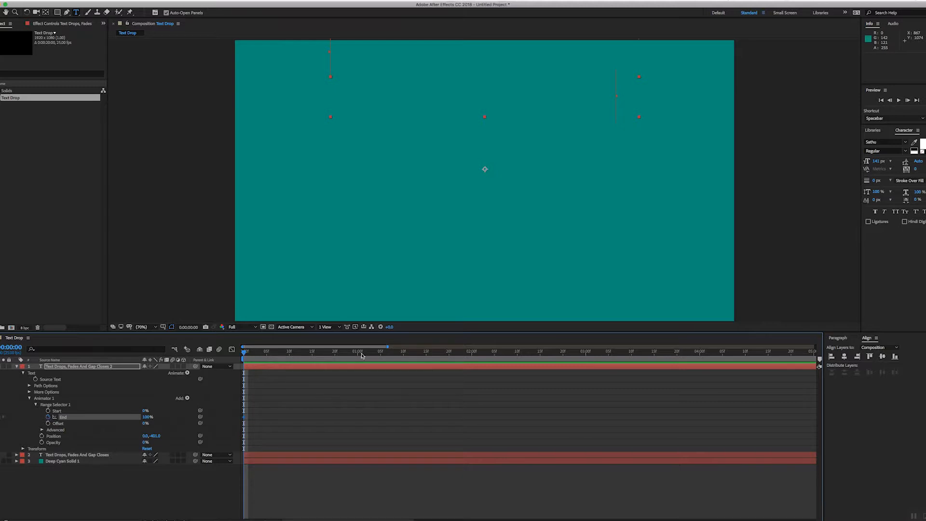
left_click(357, 351)
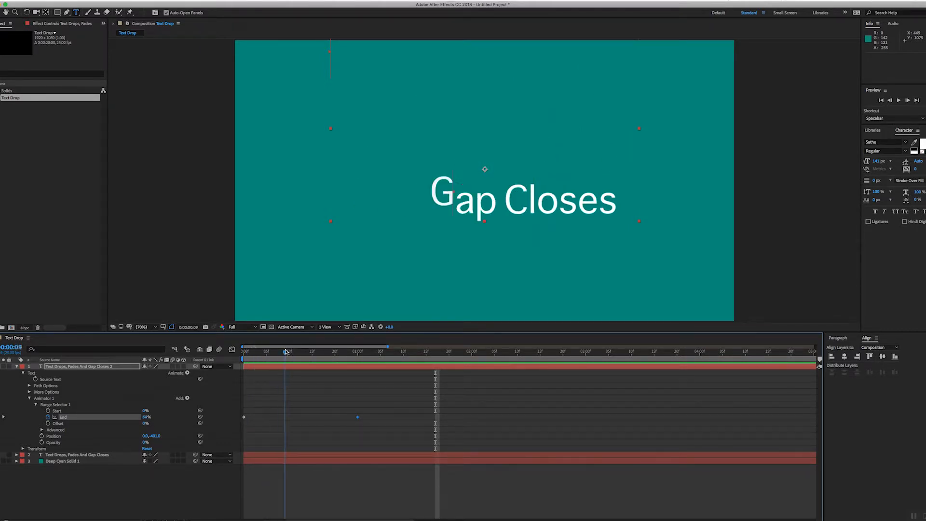
left_click(292, 351)
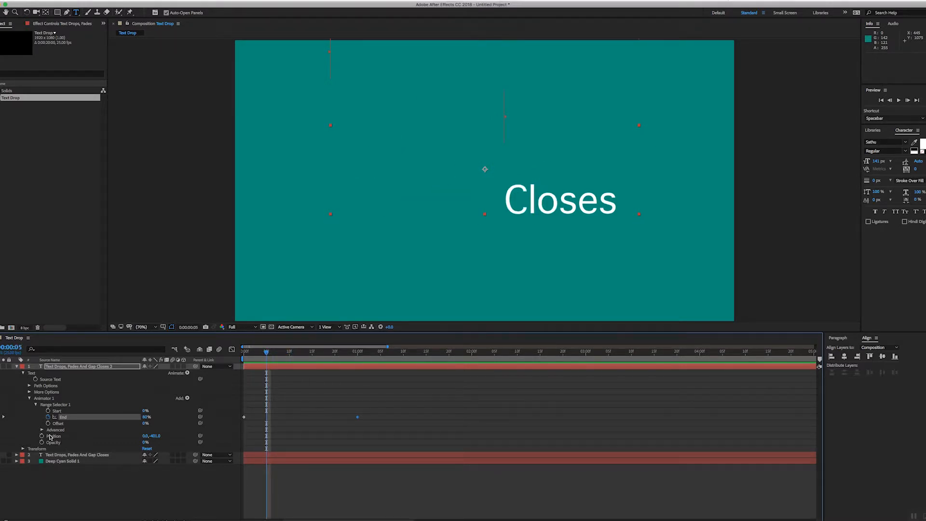
left_click(42, 429)
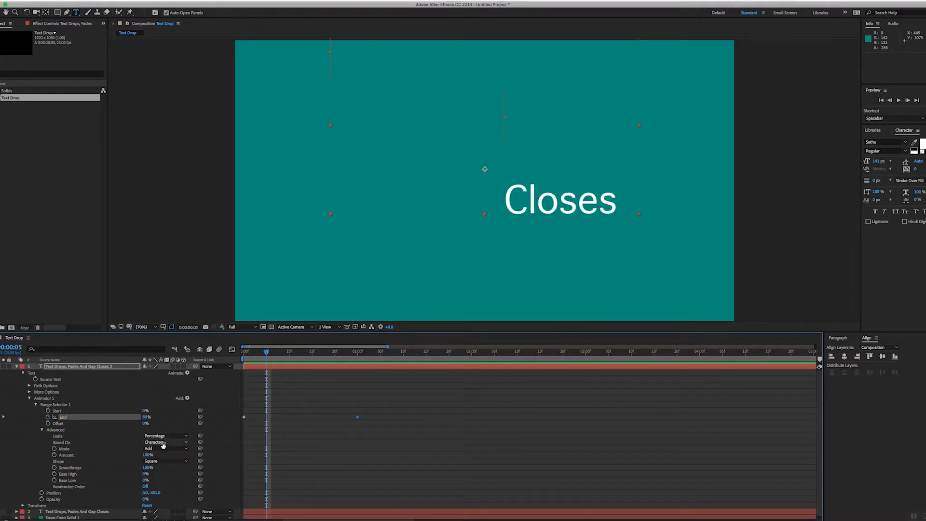
Step: Base the range selector on Lines so whole lines animate, then return to the start
left_click(167, 443)
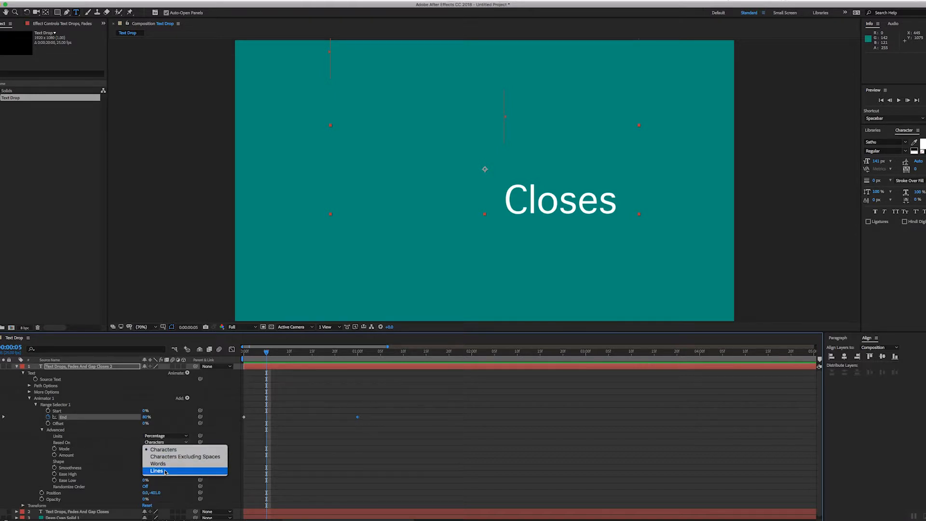
left_click(157, 470)
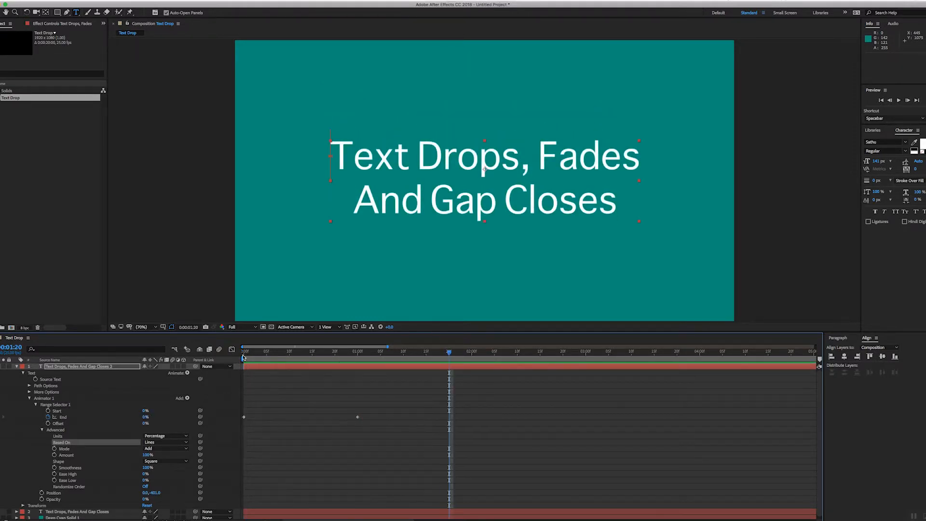
key("space")
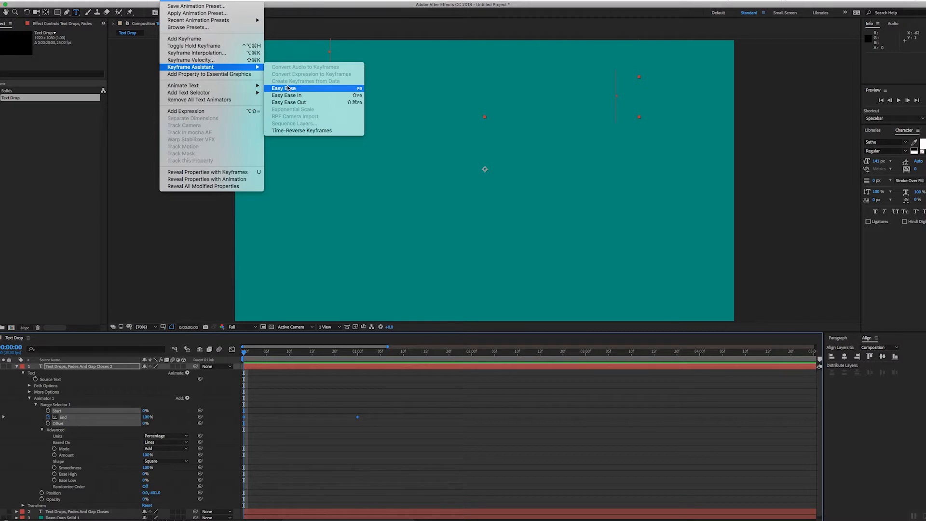
Step: Apply Easy Ease to the End keyframes and collapse the animator properties
left_click(284, 88)
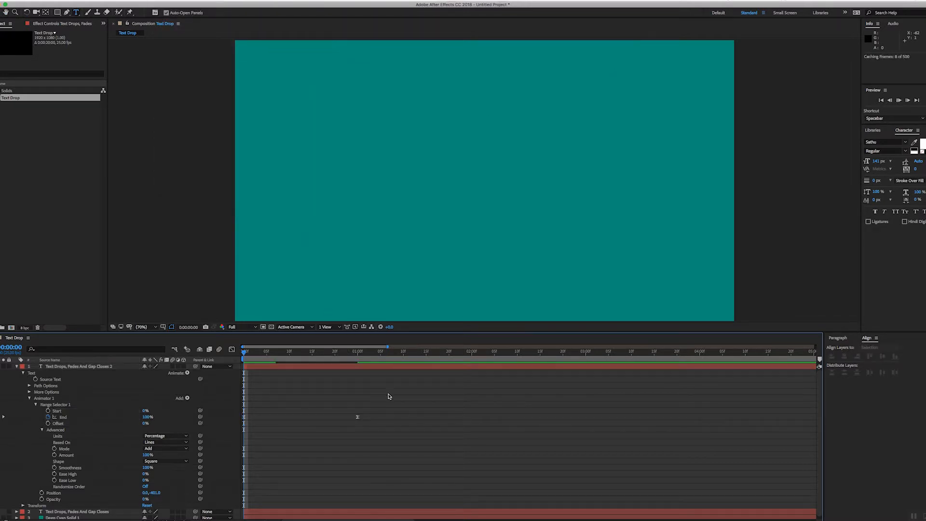
left_click(313, 352)
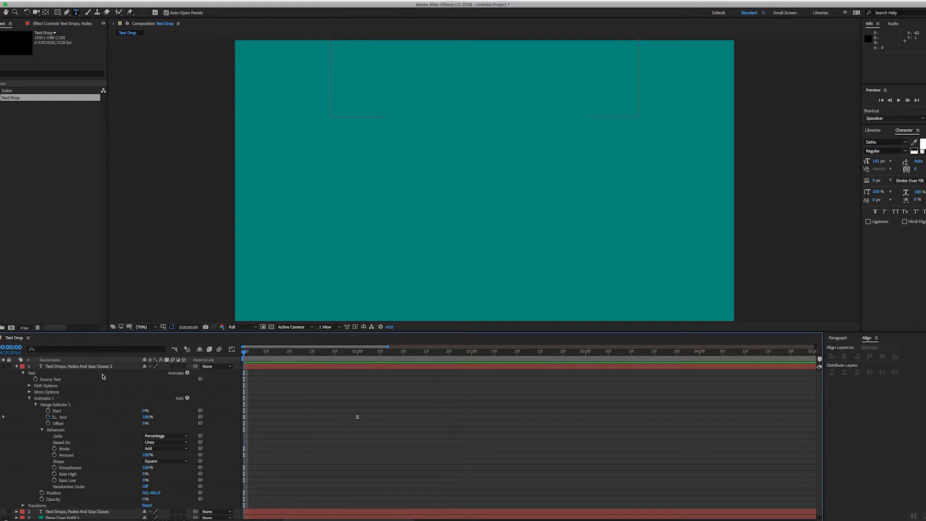
left_click(35, 397)
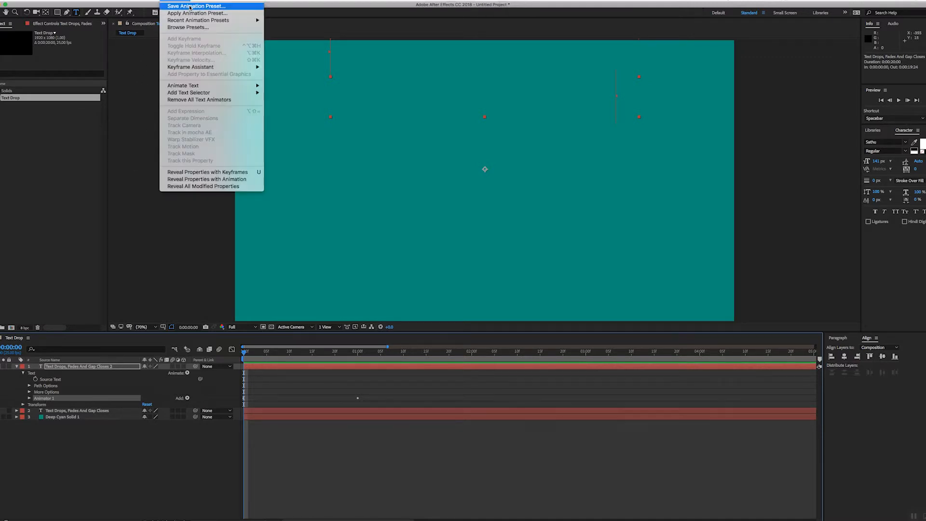
Step: Save the text animator as a user animation preset named DropAndFade
left_click(196, 5)
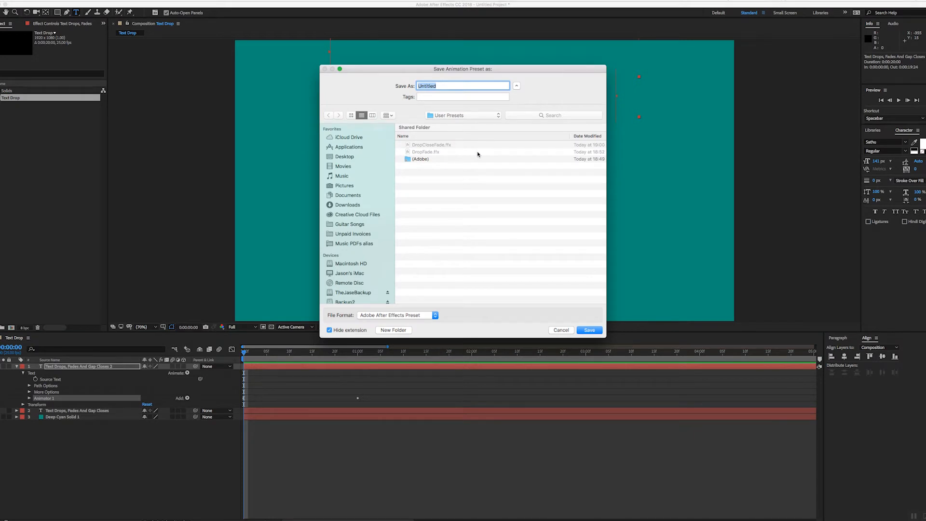
type("DropAnd")
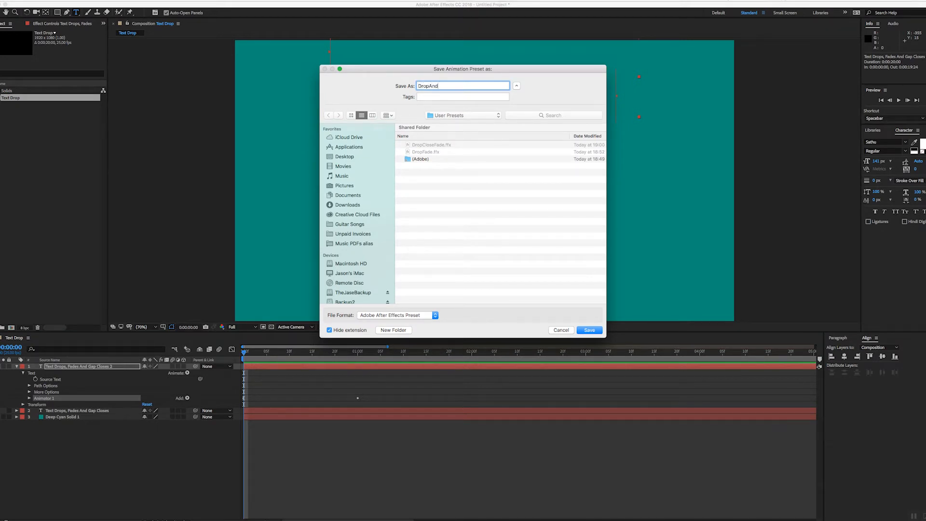
type("Fade")
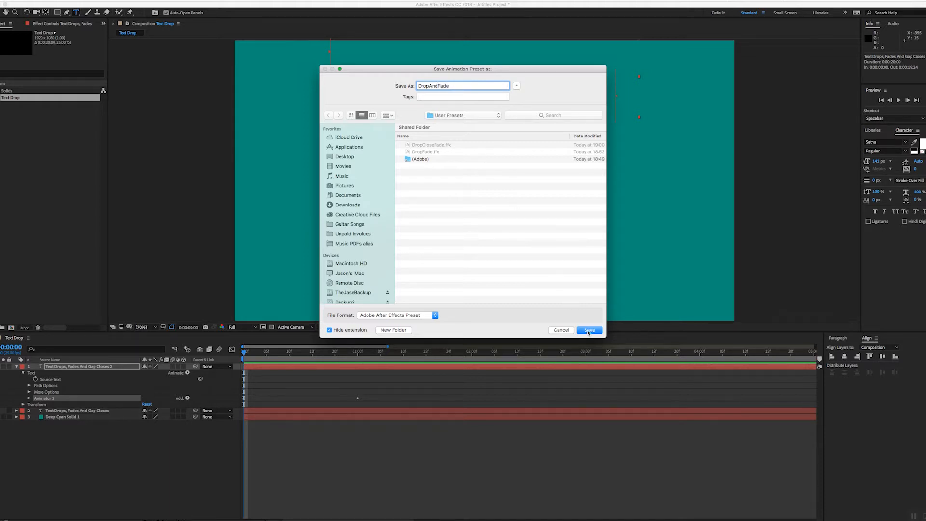
left_click(589, 330)
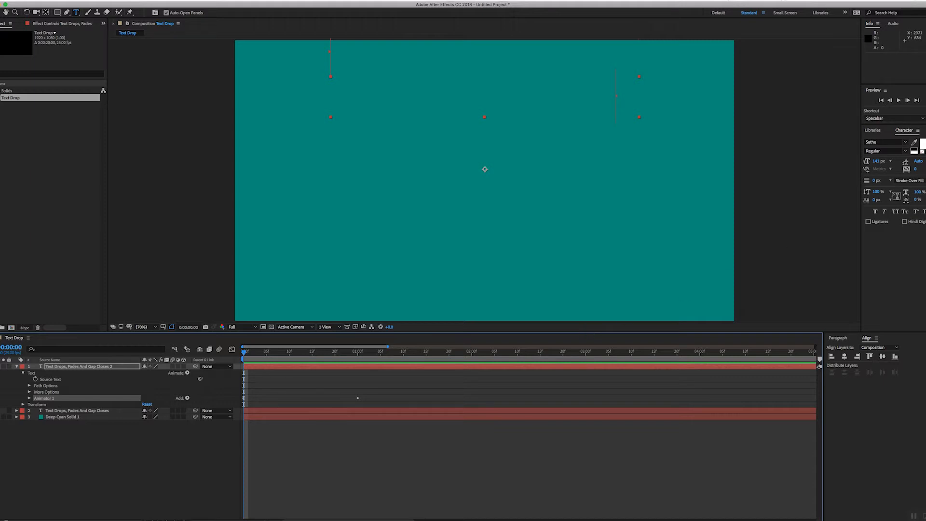
Step: Locate DropAndFade under User Presets in Effects & Presets and apply it to a new title copy
left_click(884, 130)
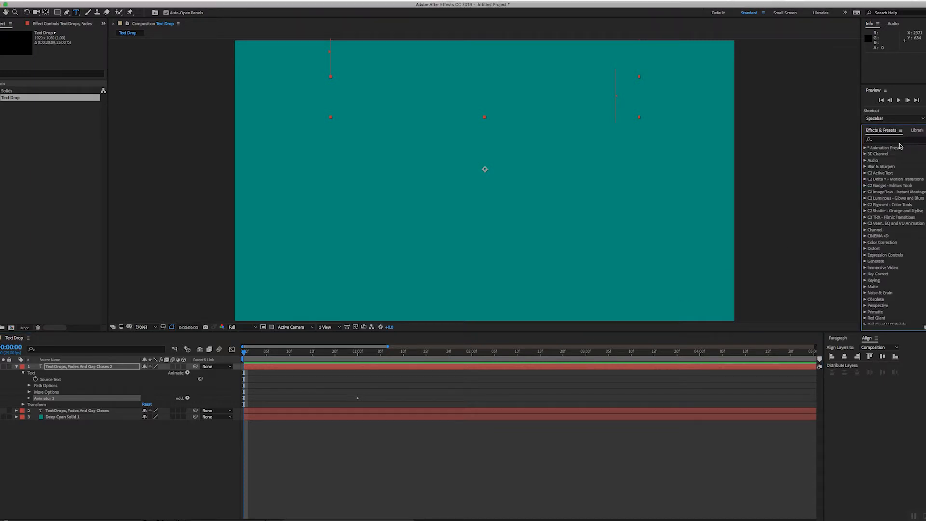
left_click(866, 147)
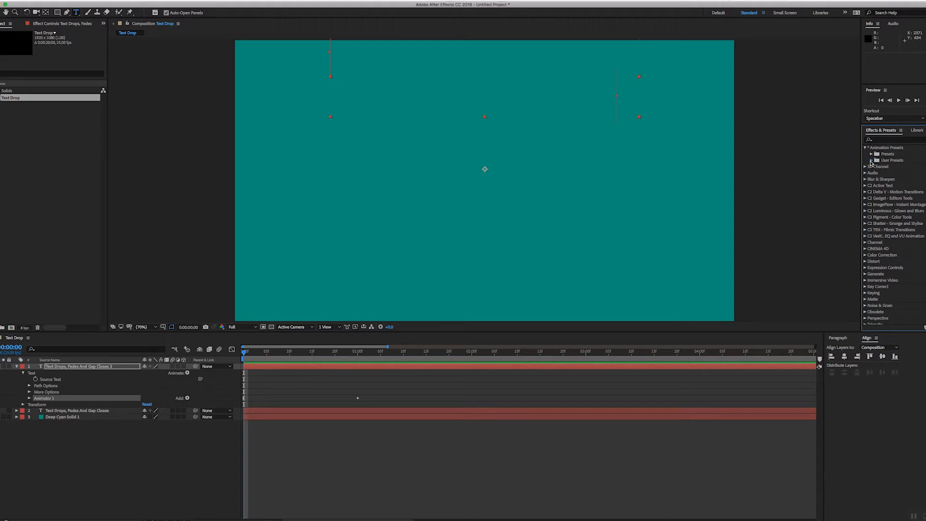
left_click(870, 160)
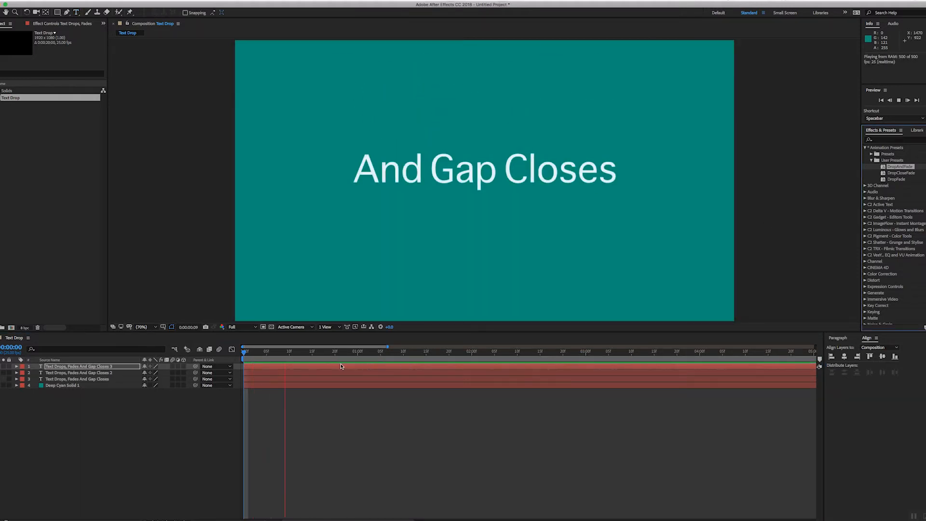
left_click(289, 352)
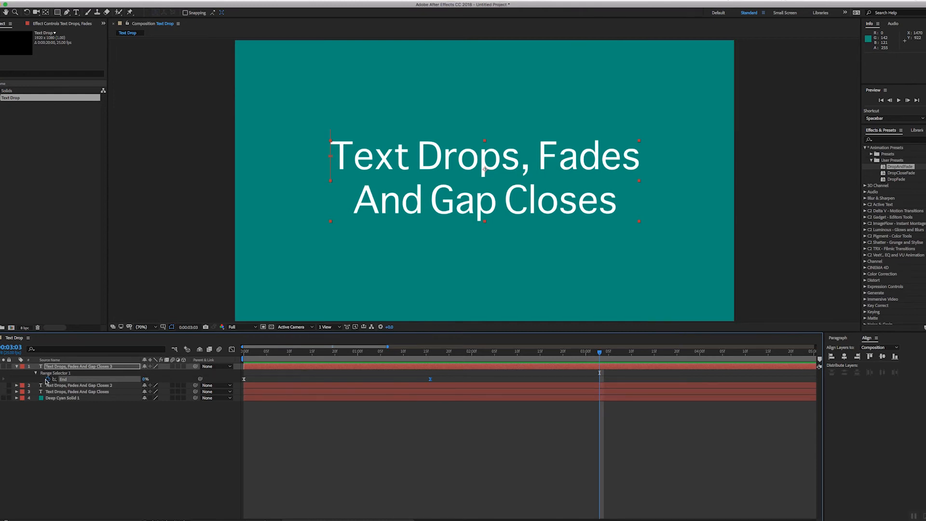
left_click(35, 373)
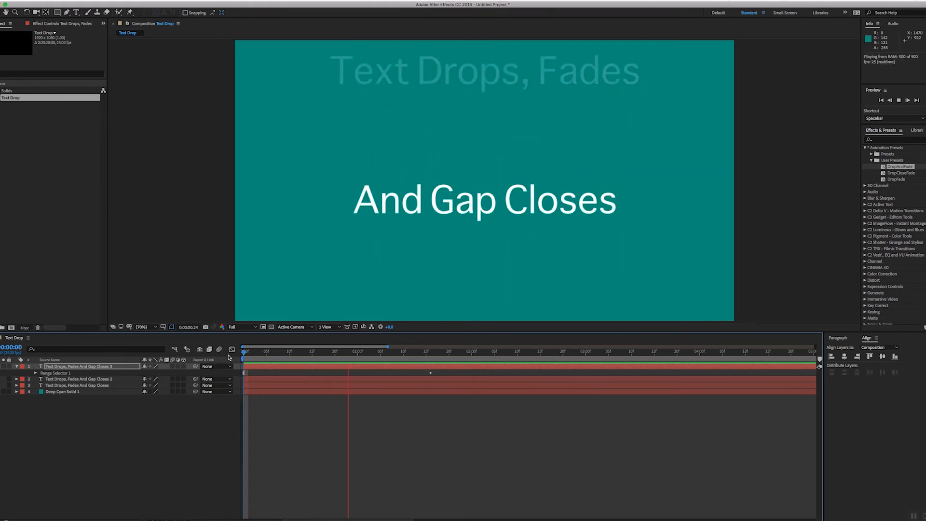
left_click(345, 352)
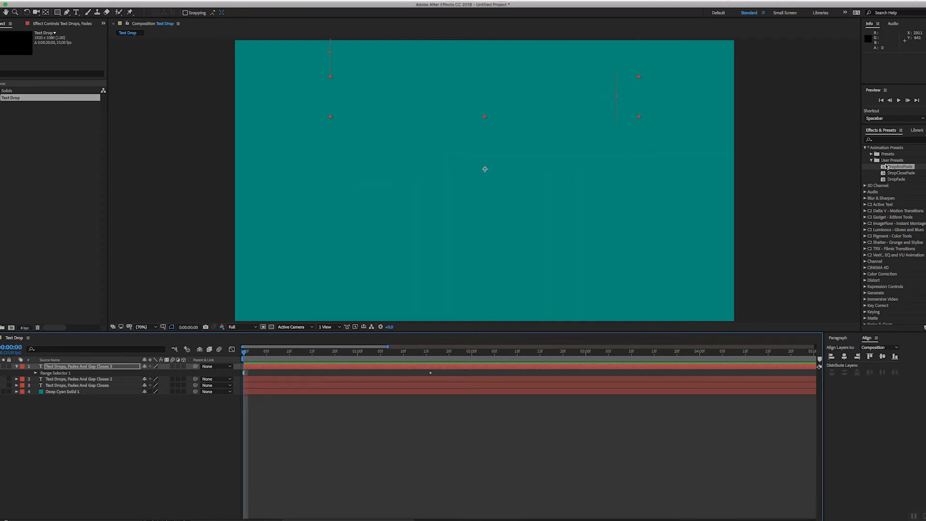
left_click(872, 161)
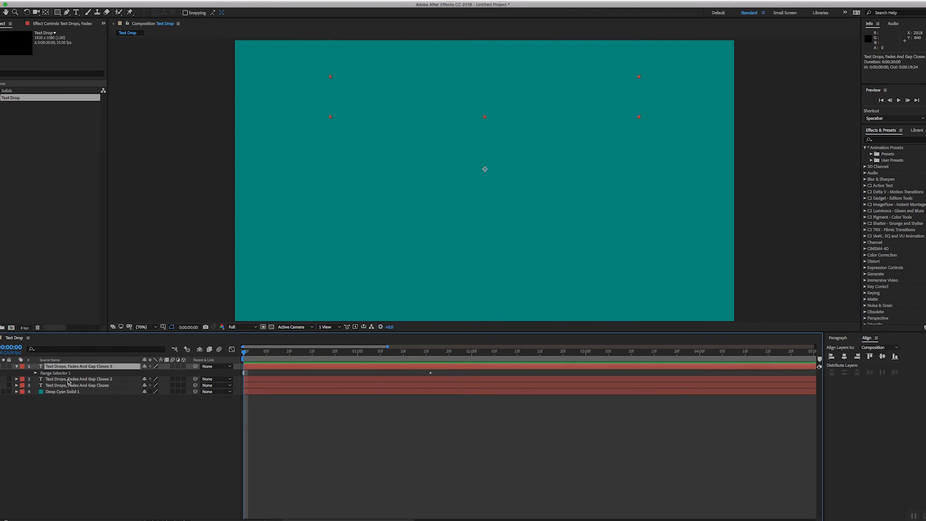
left_click(35, 372)
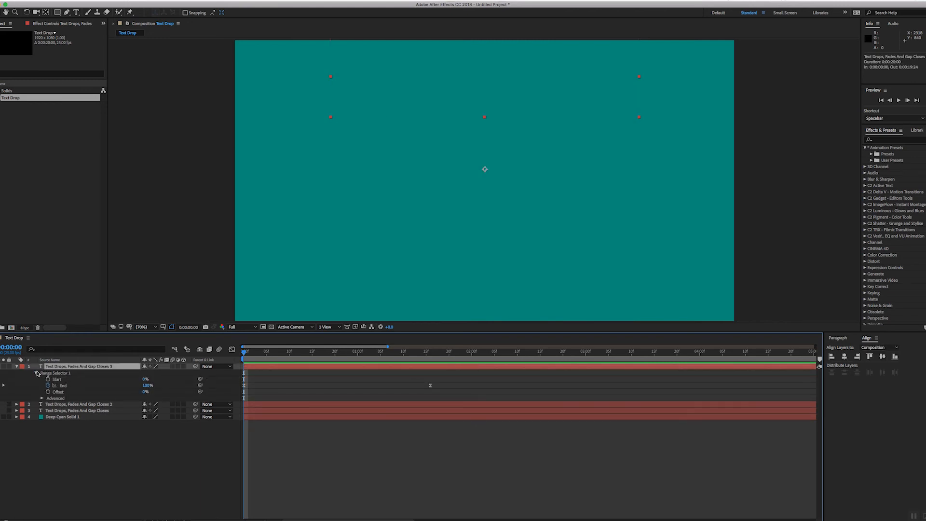
left_click(41, 398)
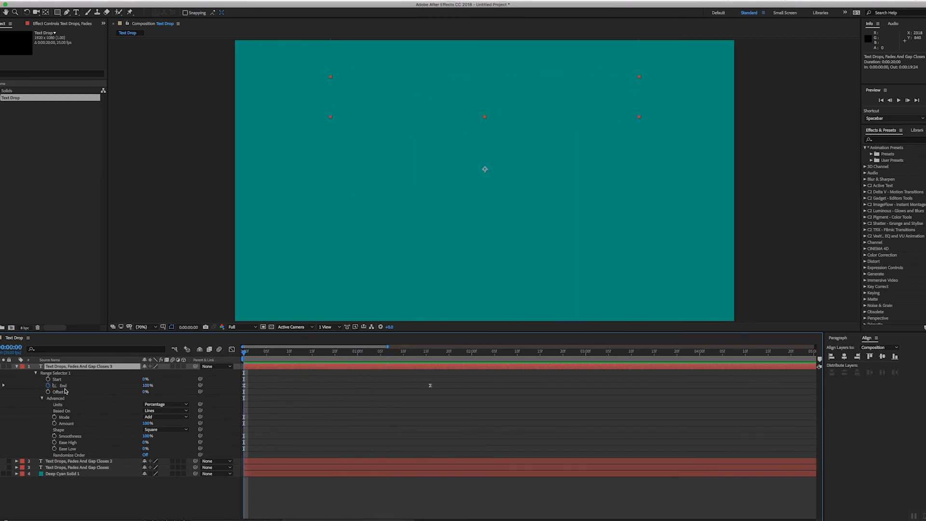
left_click(16, 367)
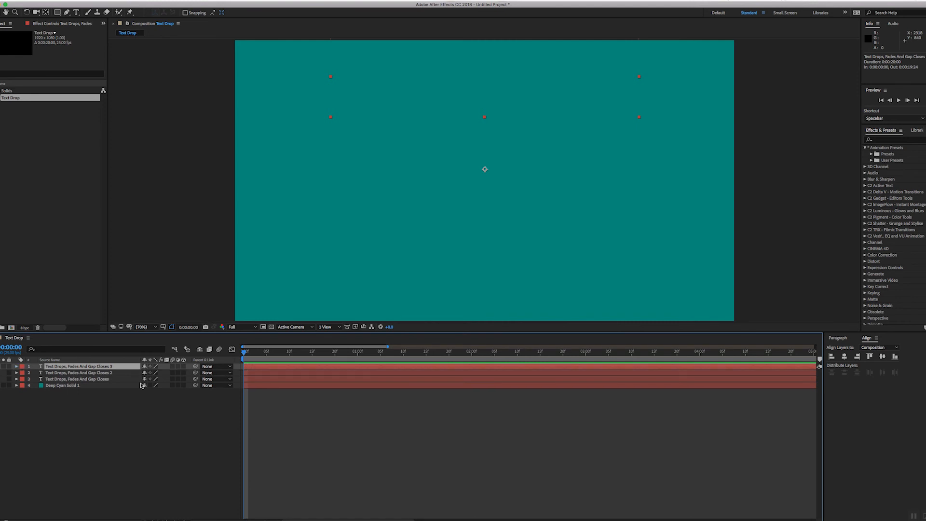
left_click(411, 428)
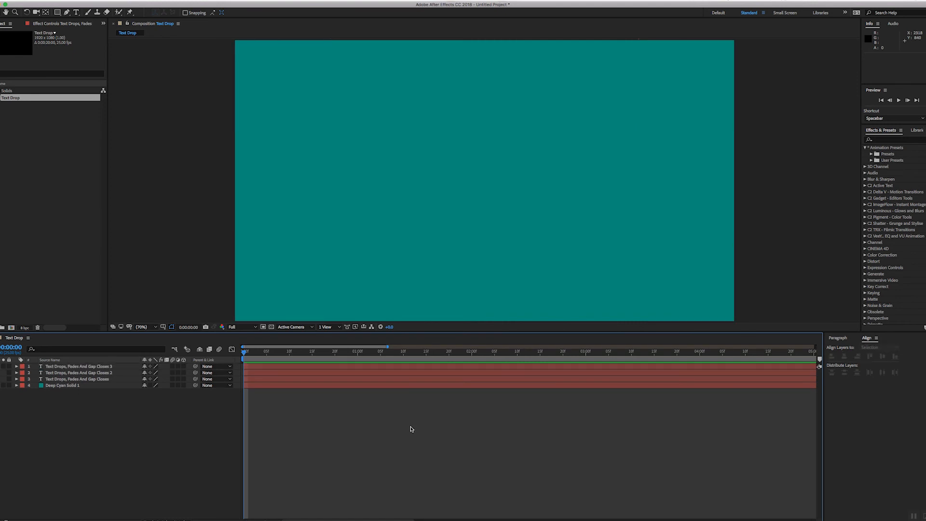